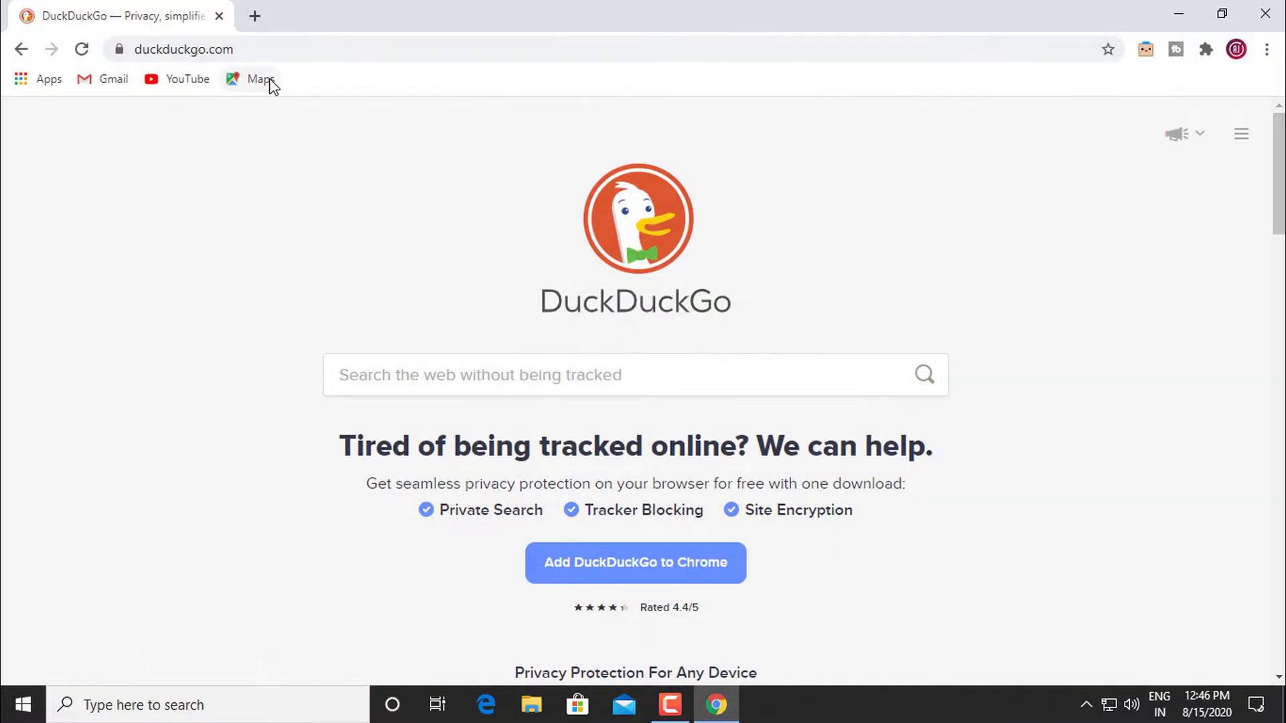
Step: Check a Gmail address on haveibeenpwned.com and scroll down to its one breached site
type("haveibeenpwned")
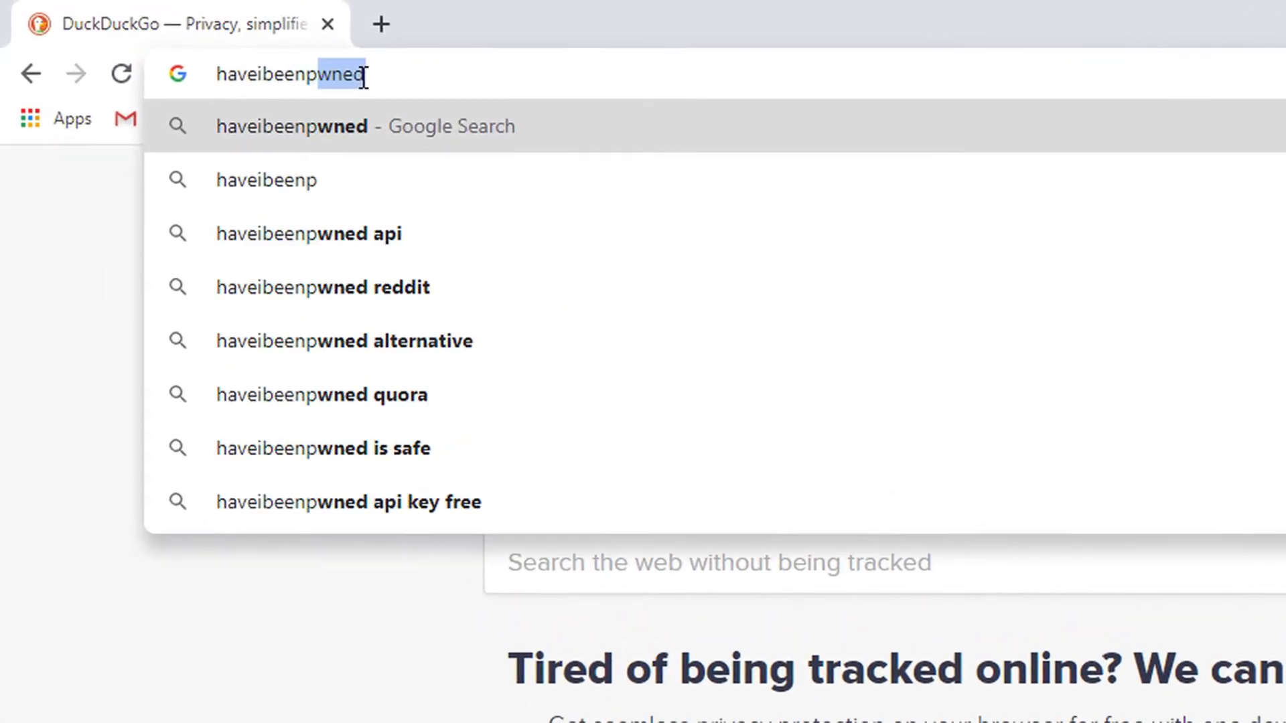
type(".com")
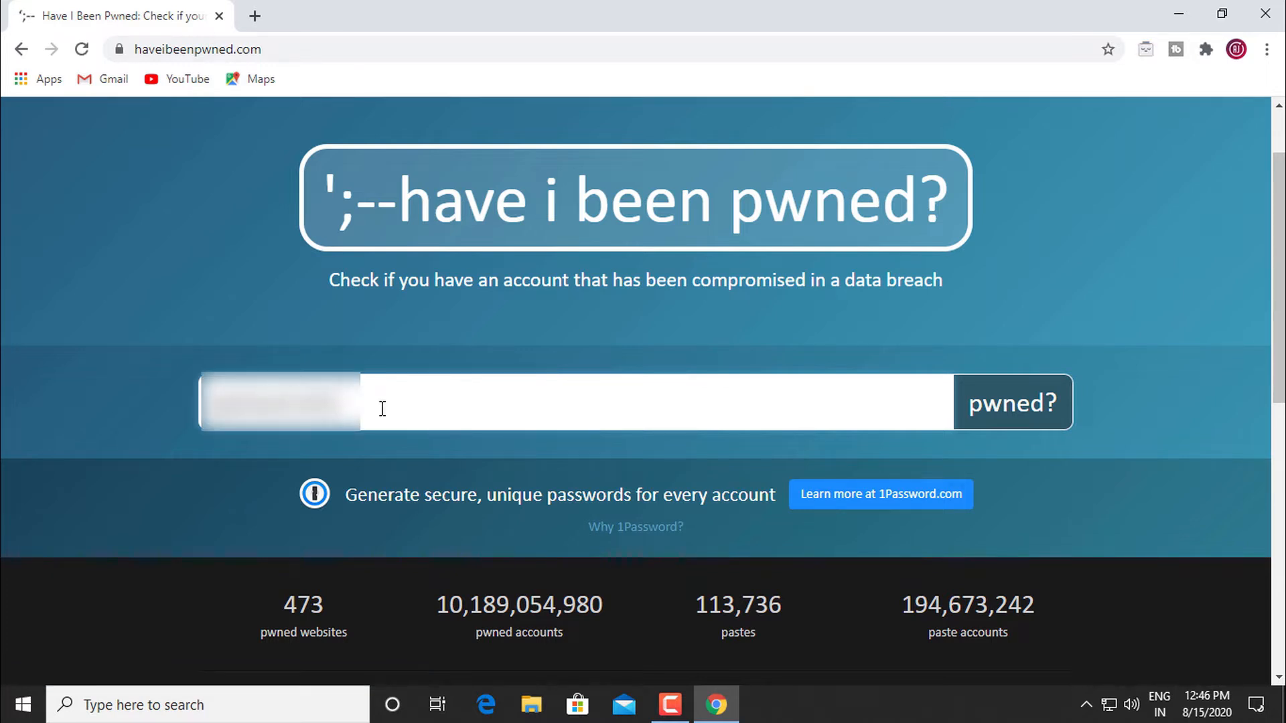
type("@gmail.com")
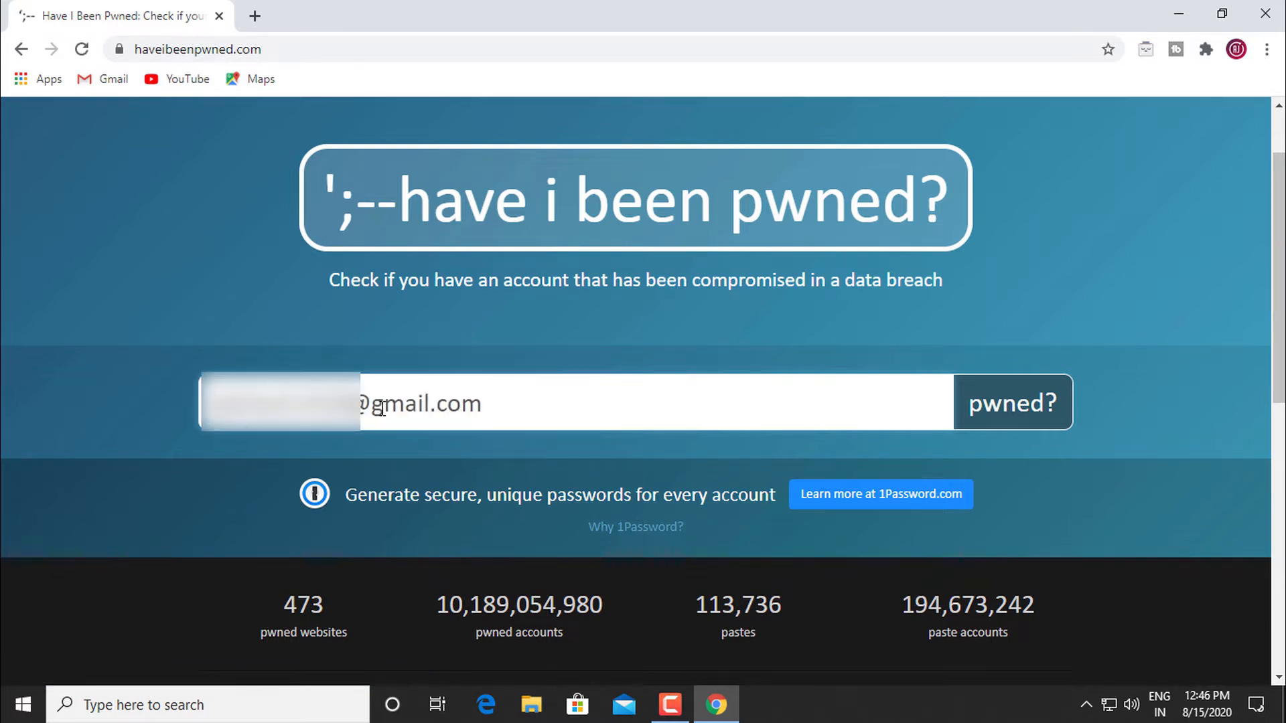
left_click(1012, 403)
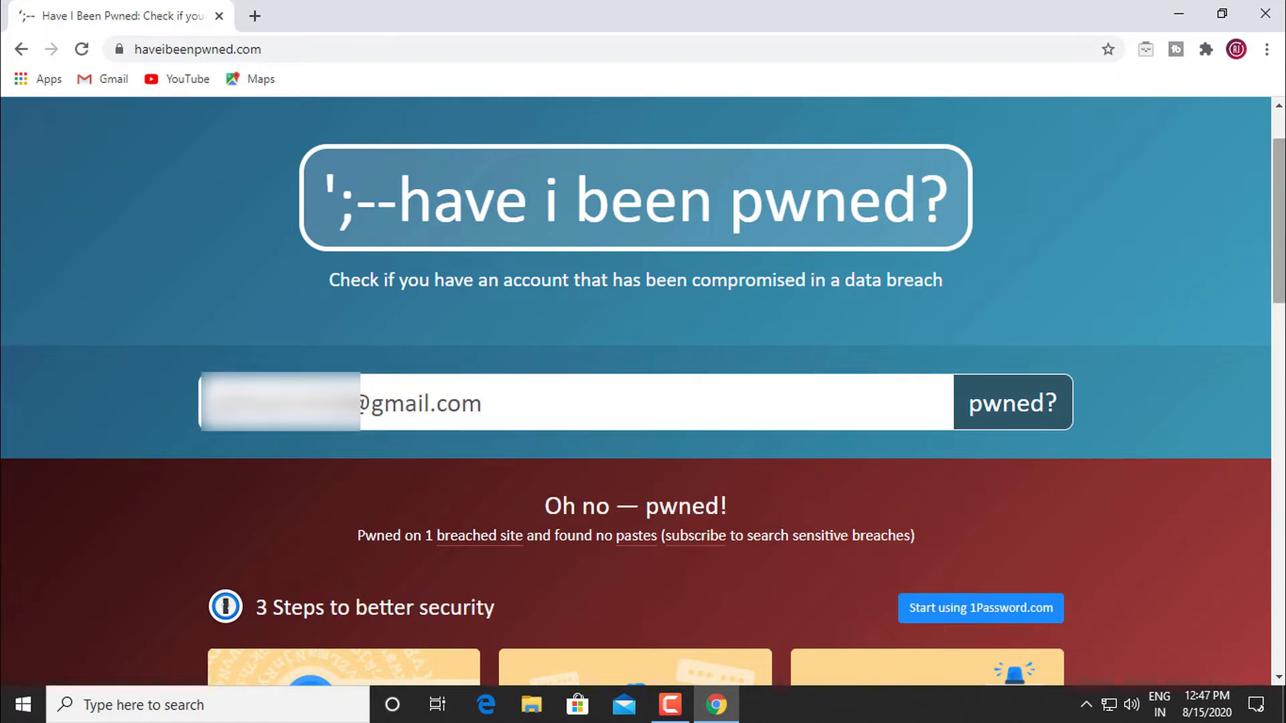
scroll("down", 3)
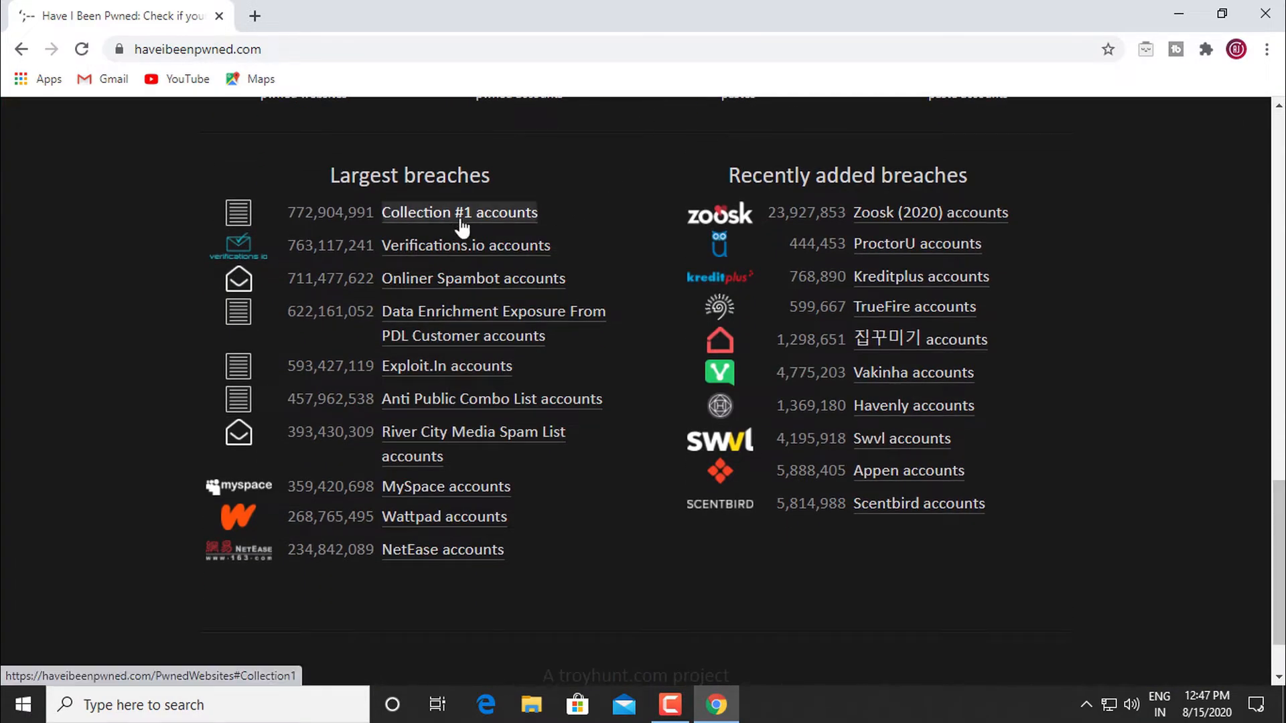
mouse_move(587, 203)
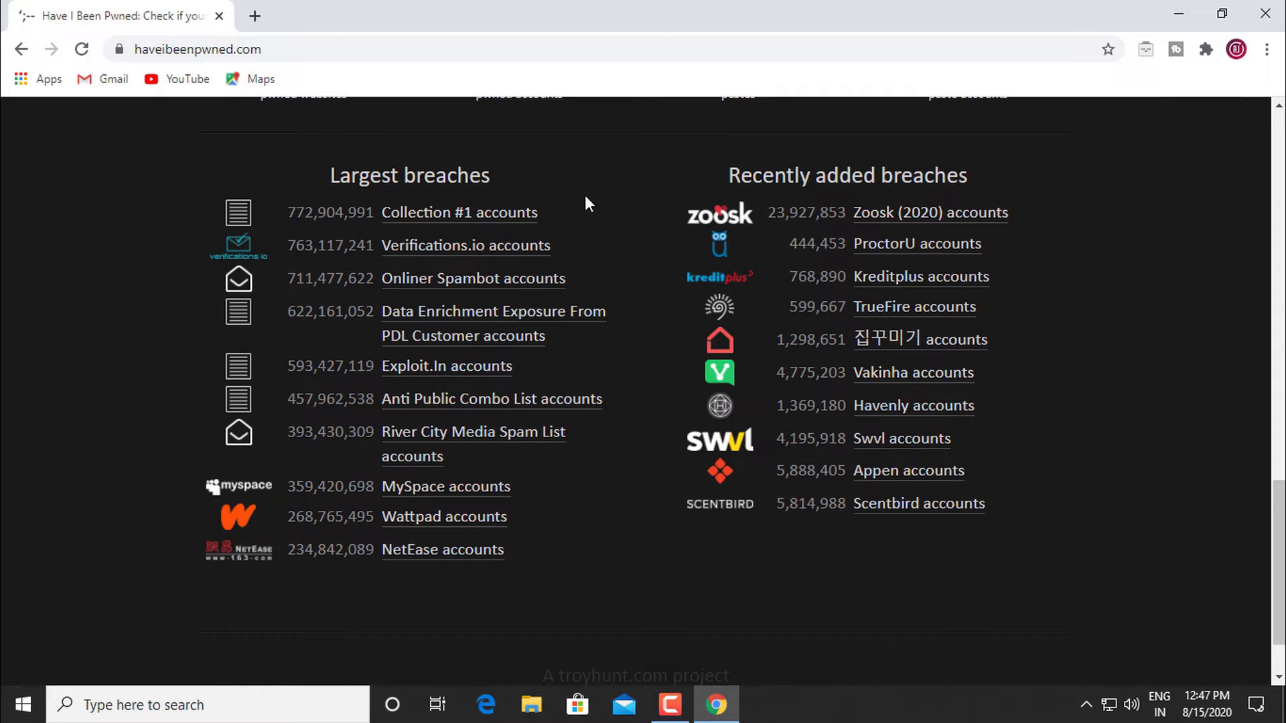
mouse_move(781, 339)
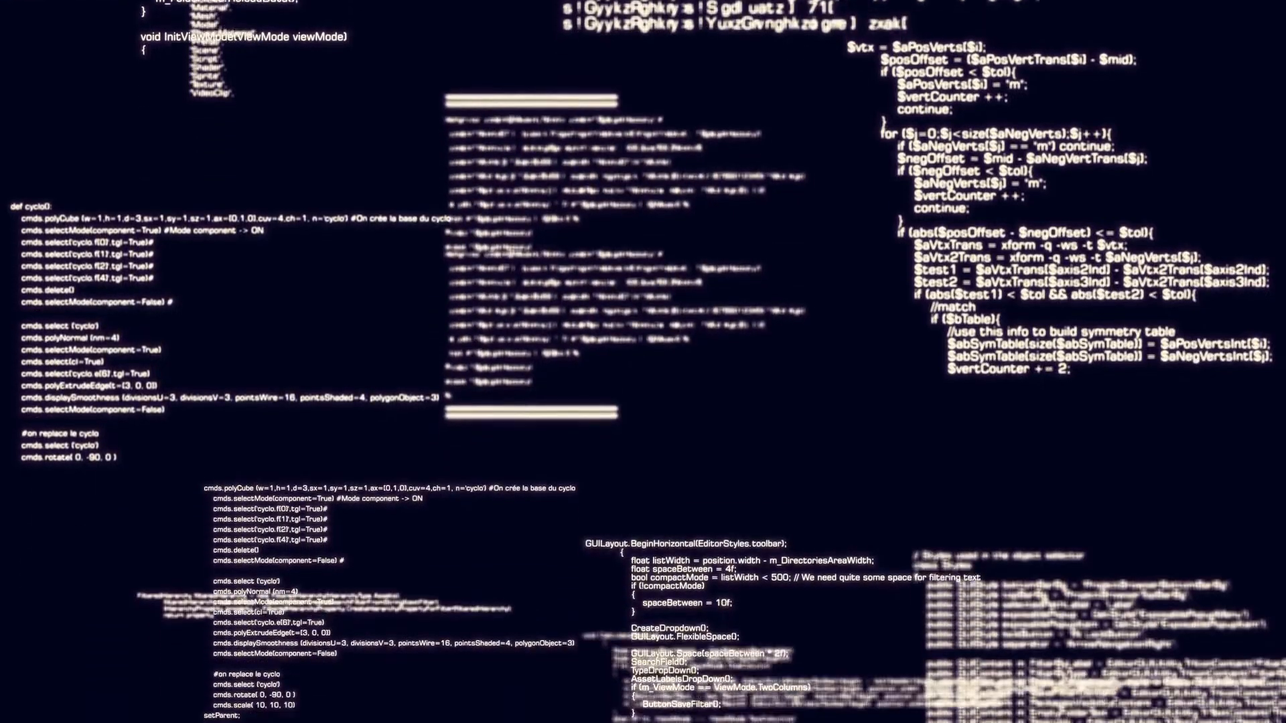
scroll("down", 3)
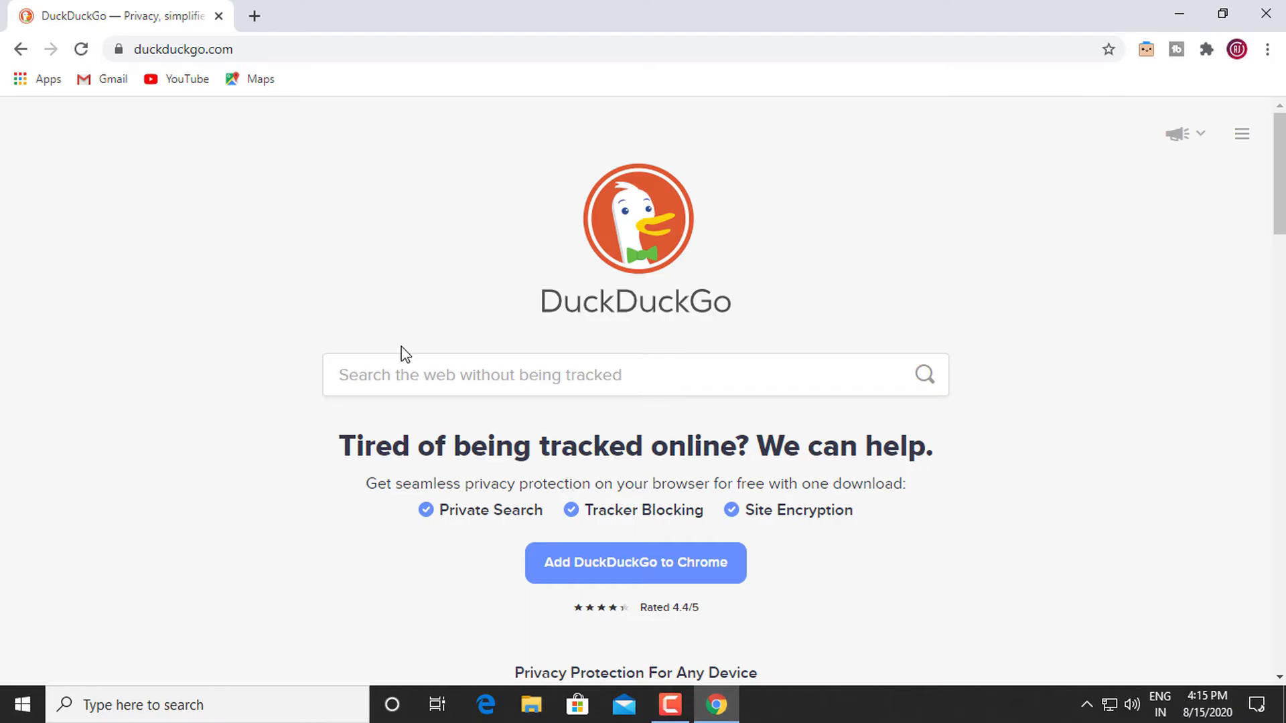
Step: Open the phishing email, follow its 'unlimited followers' link, and submit the fake Instagram login
left_click(102, 79)
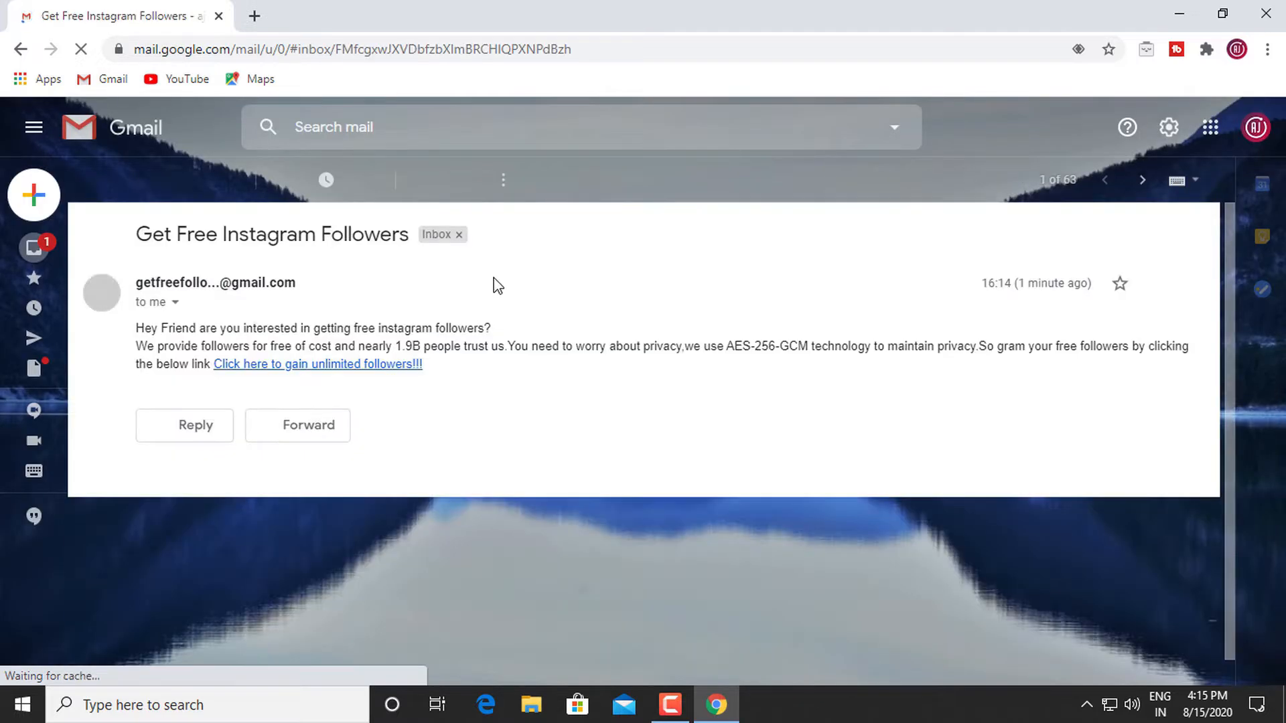
triple_click(311, 328)
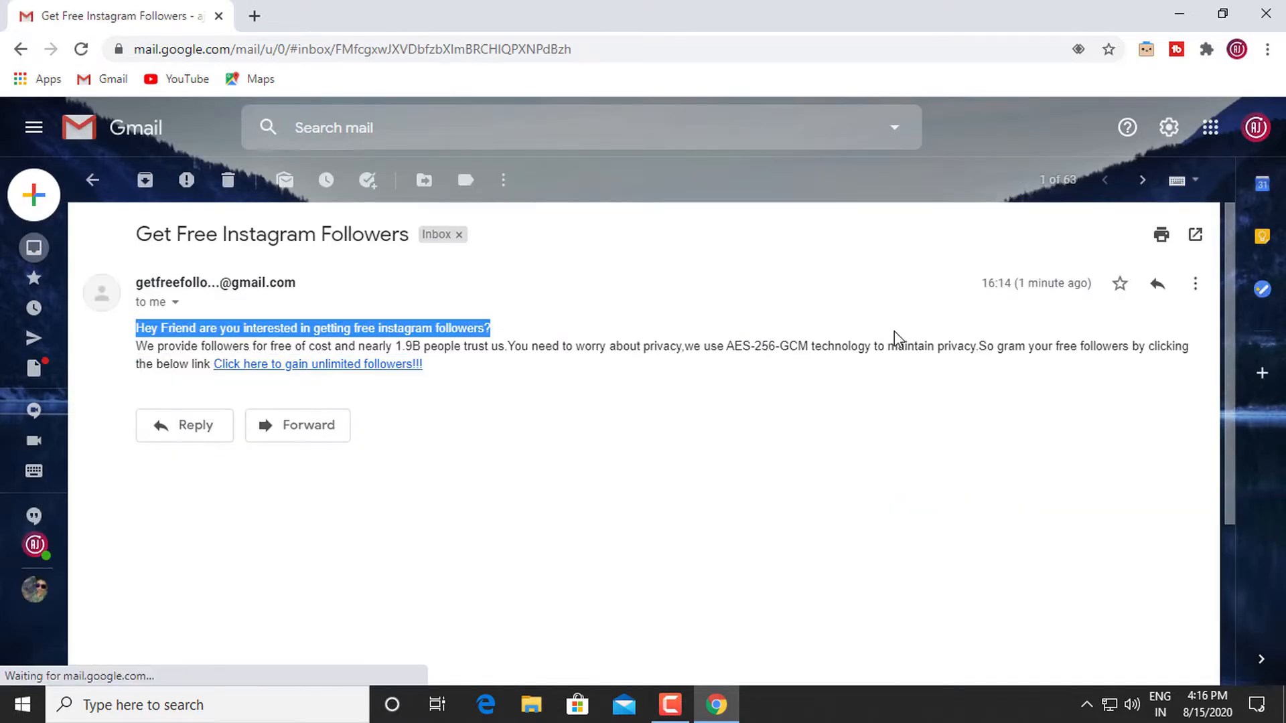
left_click(317, 364)
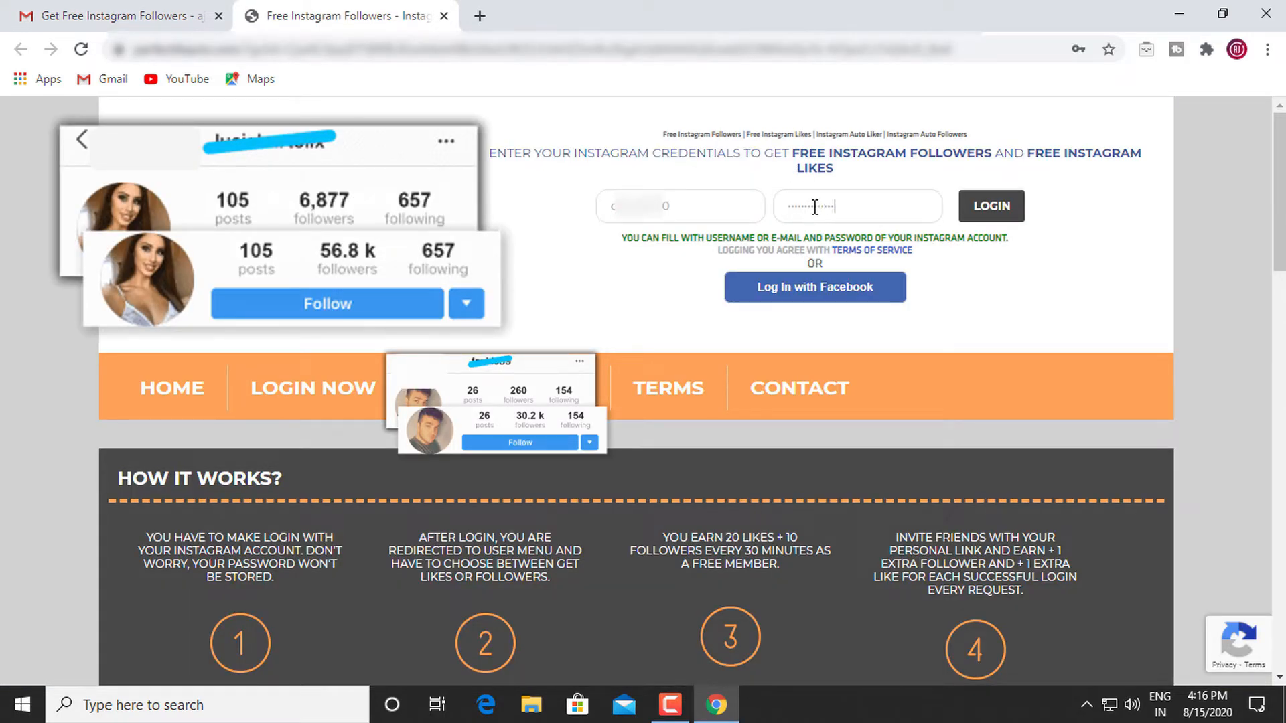
left_click(991, 206)
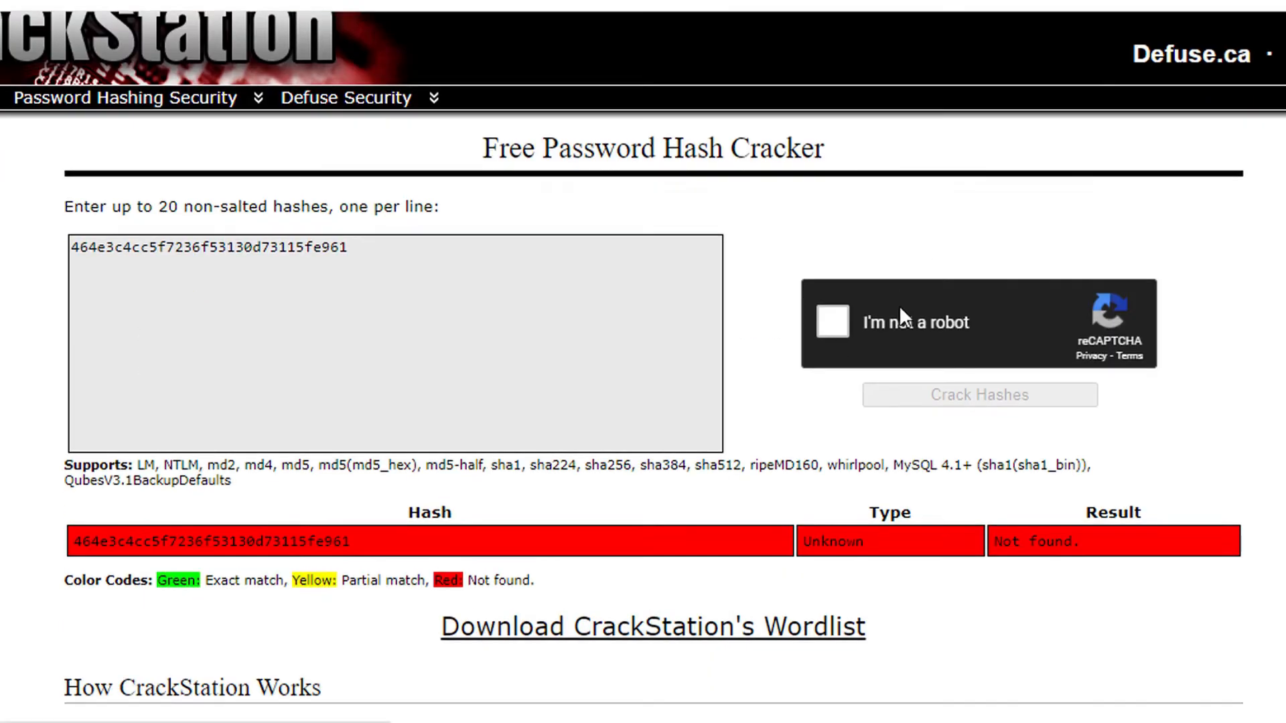
scroll("down", 3)
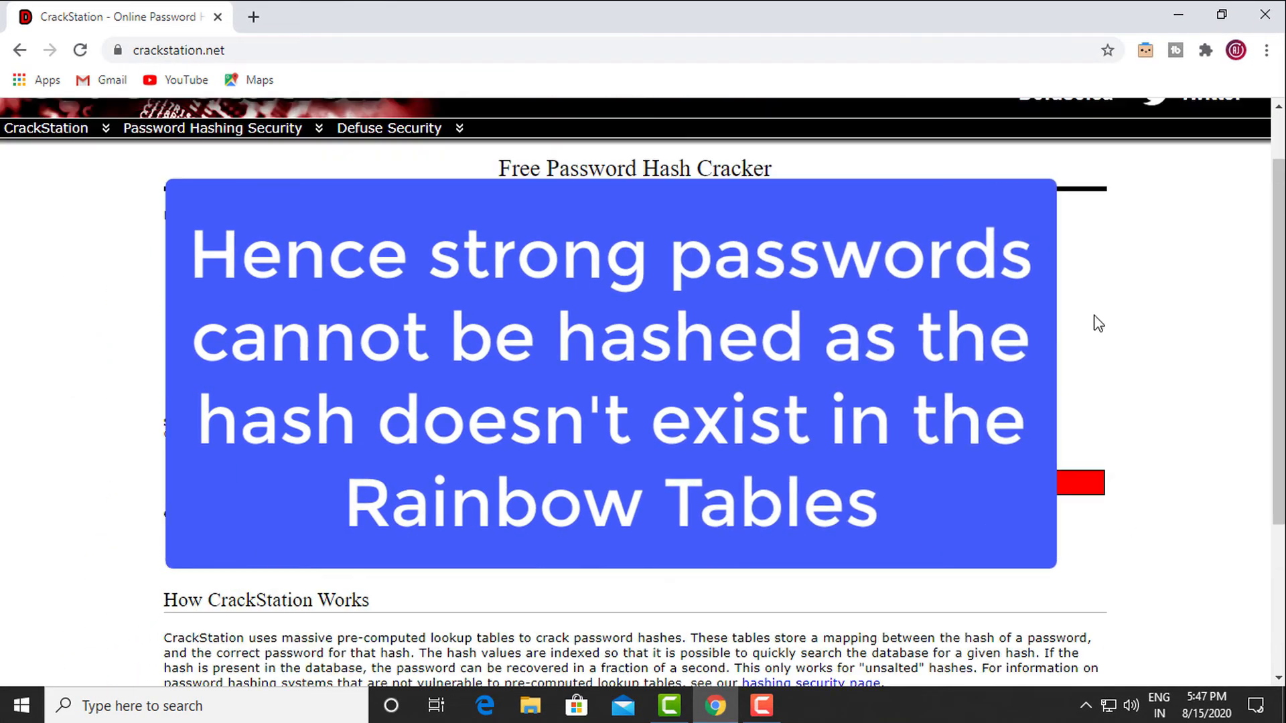
scroll("up", 3)
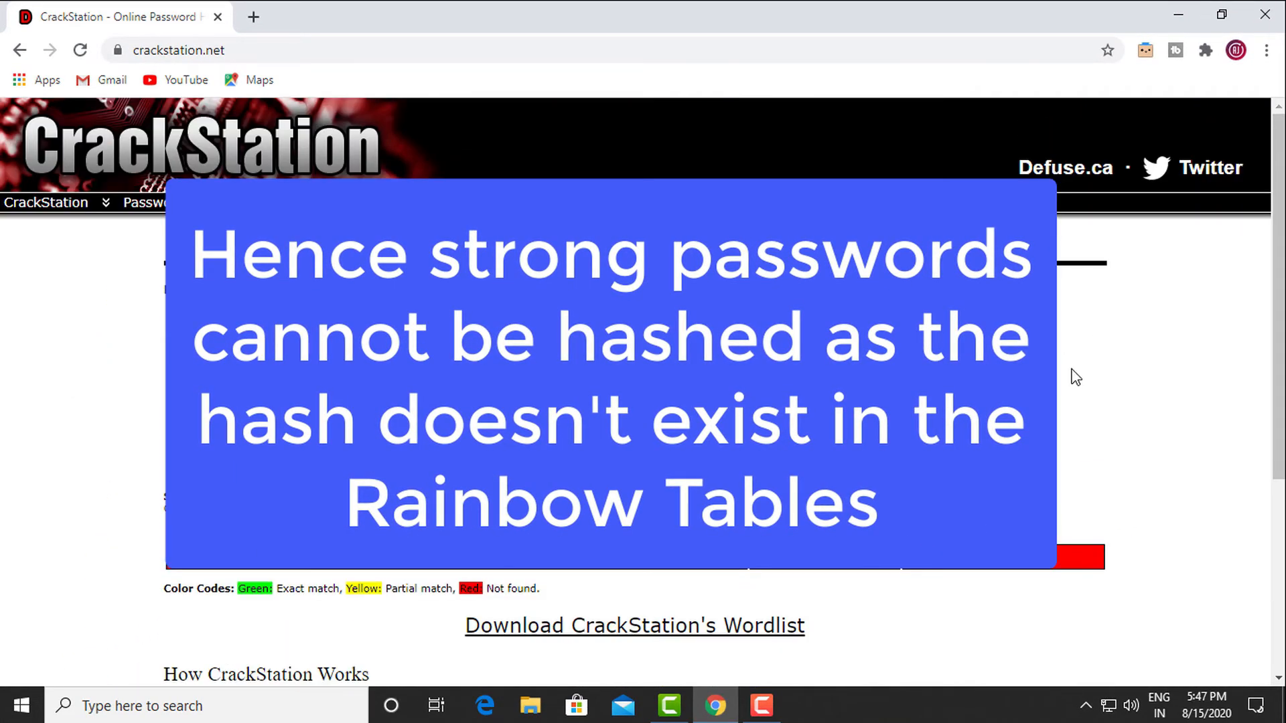